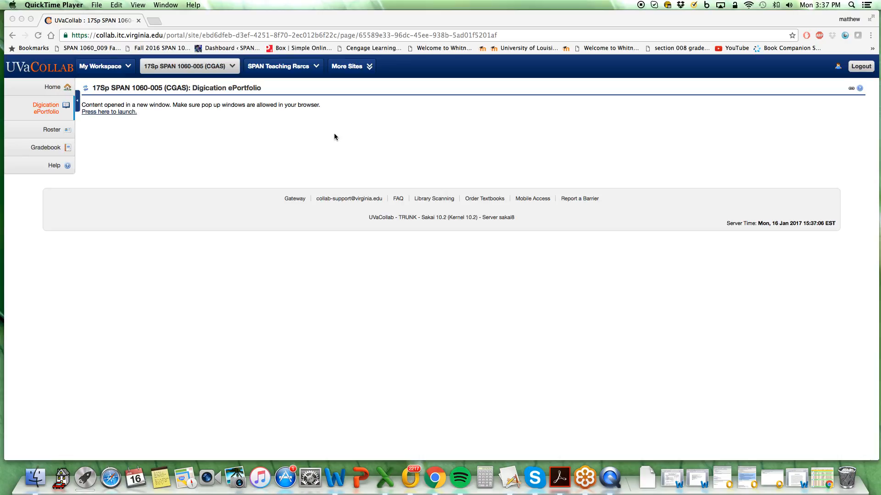
{"action": "mouse_move", "coordinate": [285, 127]}
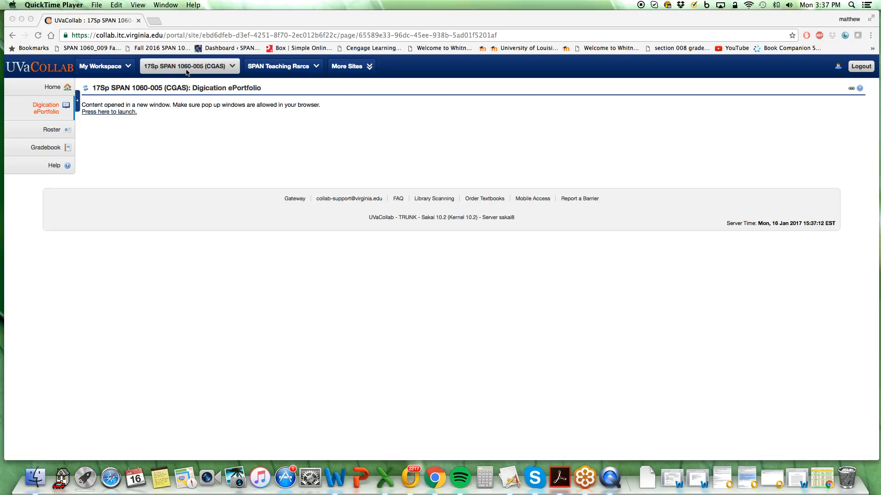
{"action": "mouse_move", "coordinate": [92, 134]}
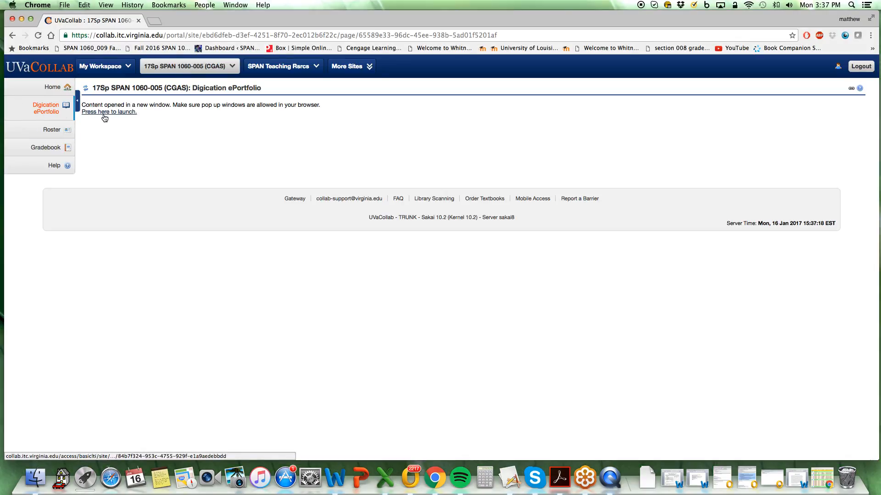
Launch the Digication ePortfolio tool from the course site via 'Press here to launch.'
{"action": "left_click", "coordinate": [109, 112]}
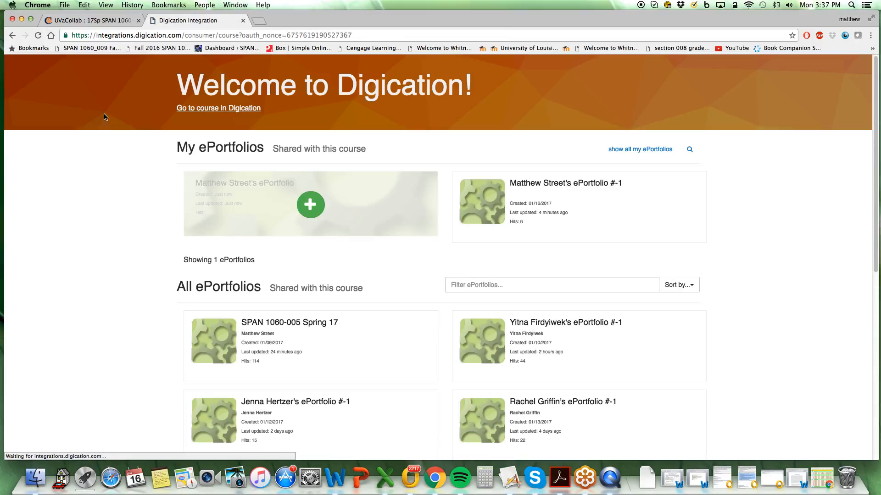
{"action": "mouse_move", "coordinate": [493, 192]}
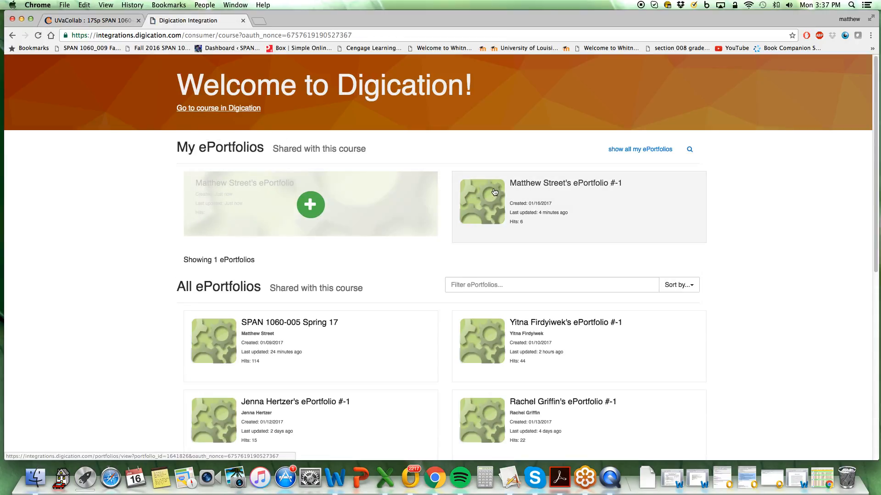
{"action": "mouse_move", "coordinate": [481, 201]}
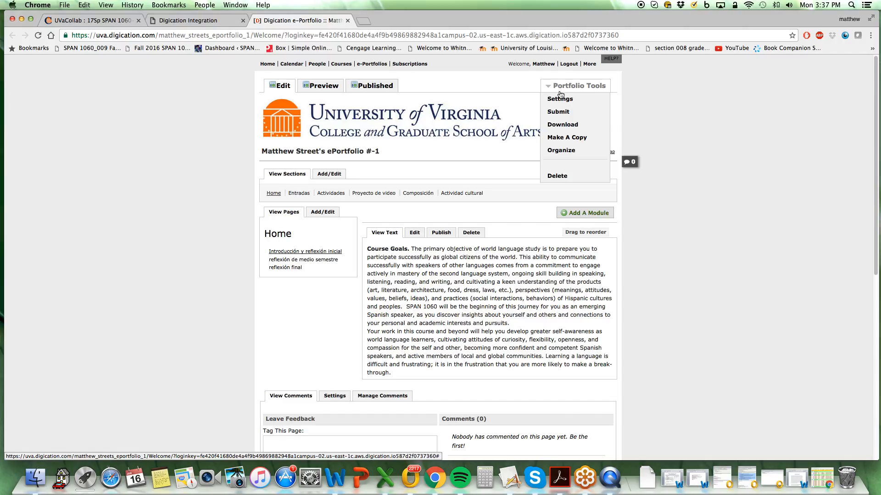
{"action": "mouse_move", "coordinate": [558, 111]}
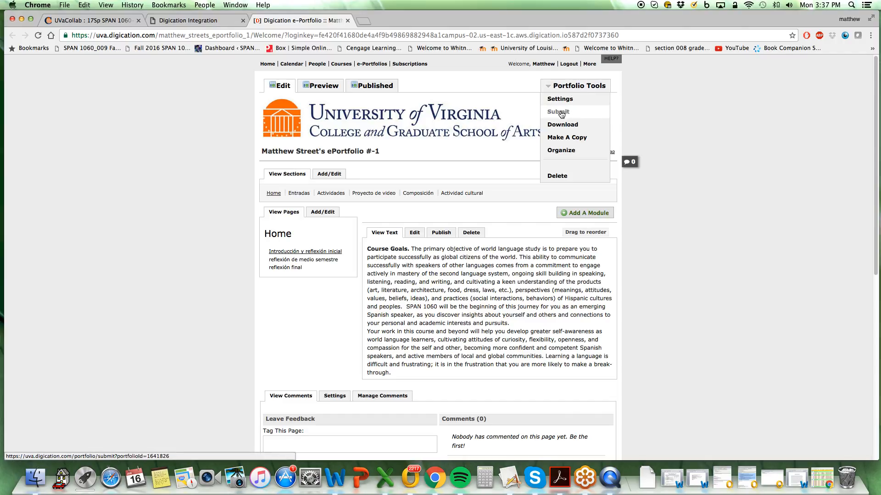
{"action": "left_click", "coordinate": [557, 112]}
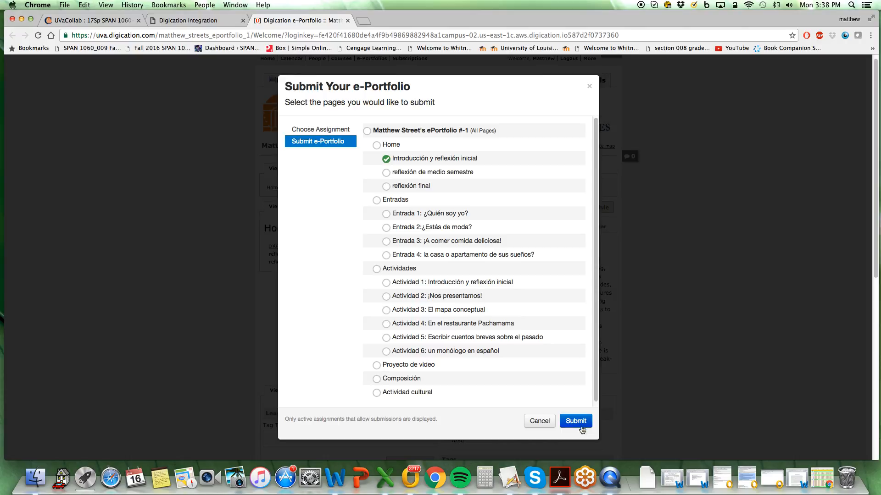
Submit 'Introducción y reflexión inicial' to Actividad 1: Introduction and Initial Reflection
{"action": "left_click", "coordinate": [574, 421]}
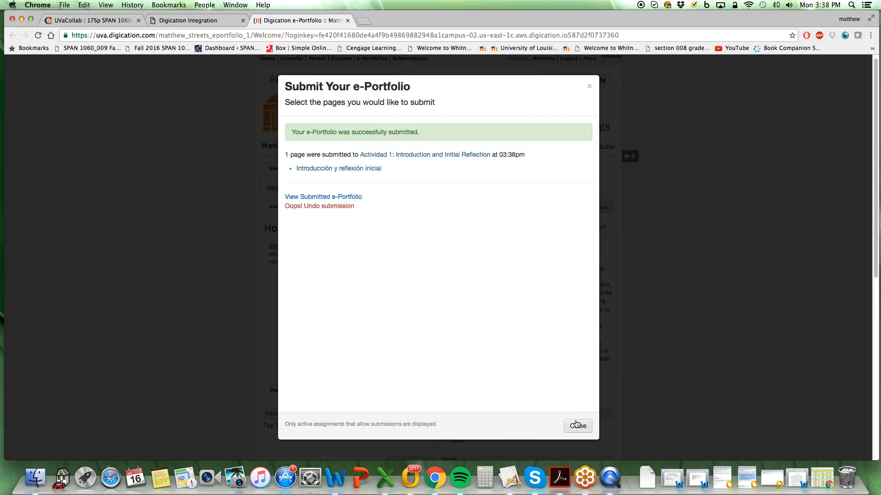